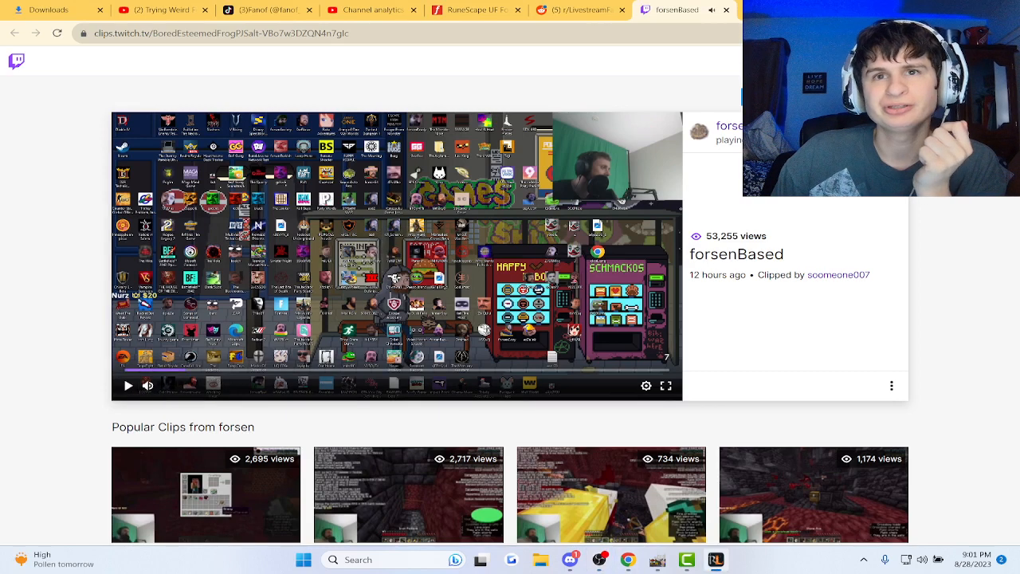
Play the forsenBased clip and watch it alongside its chat replay
left_click(147, 386)
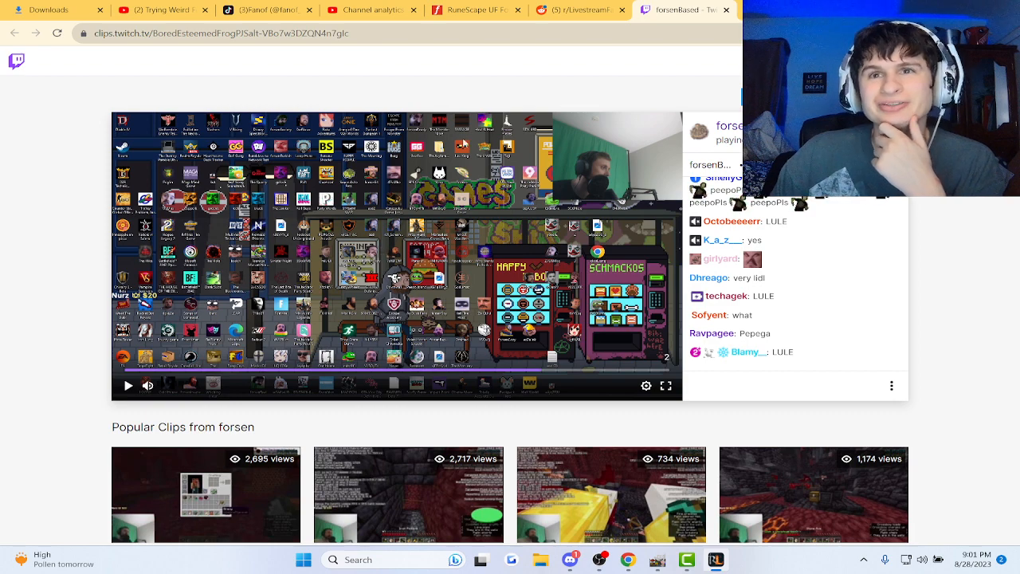
left_click(128, 385)
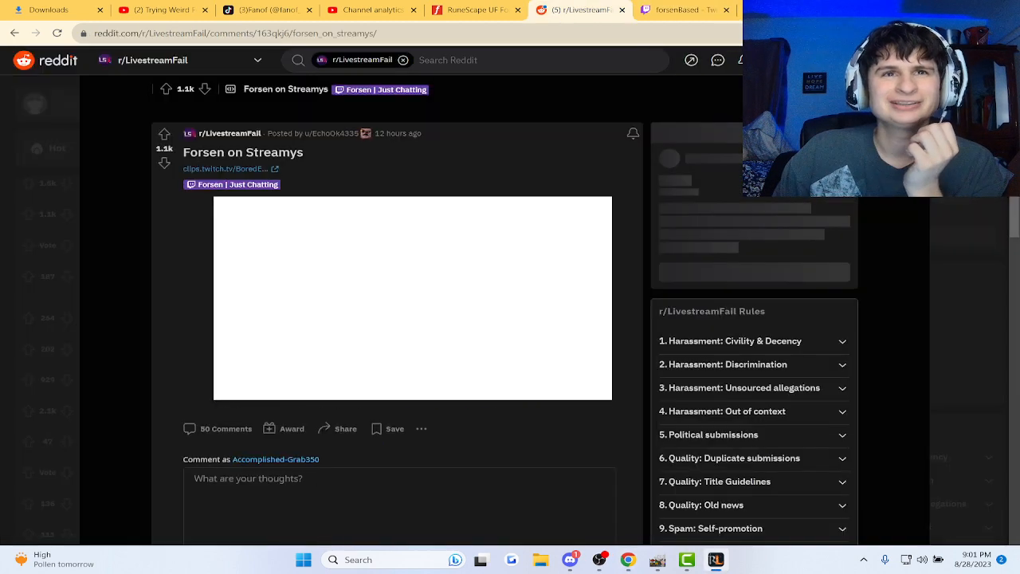
Scroll the Reddit thread from the clip-mirror comment down to the Minecraft replies
scroll("down", 3)
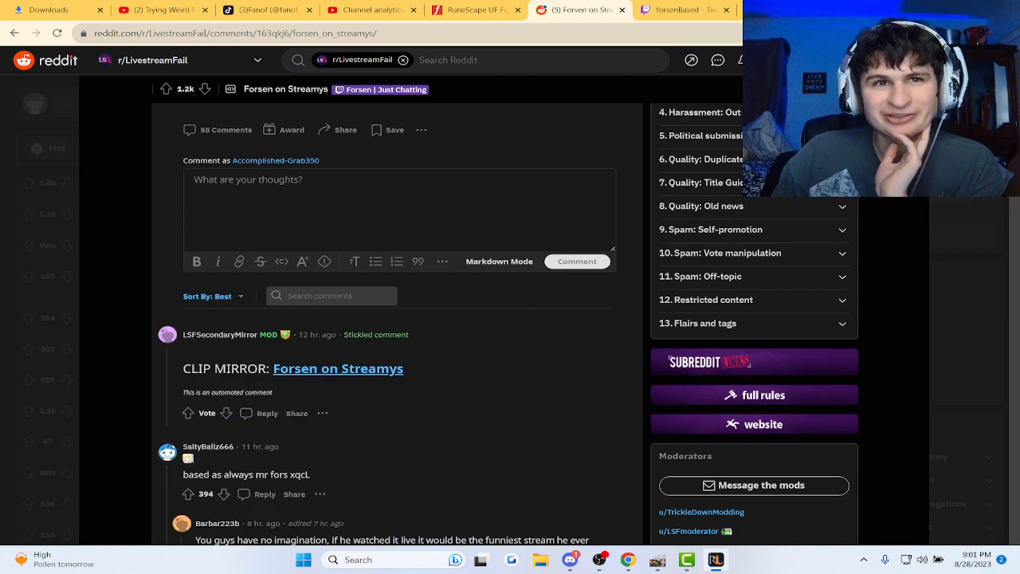
scroll("down", 3)
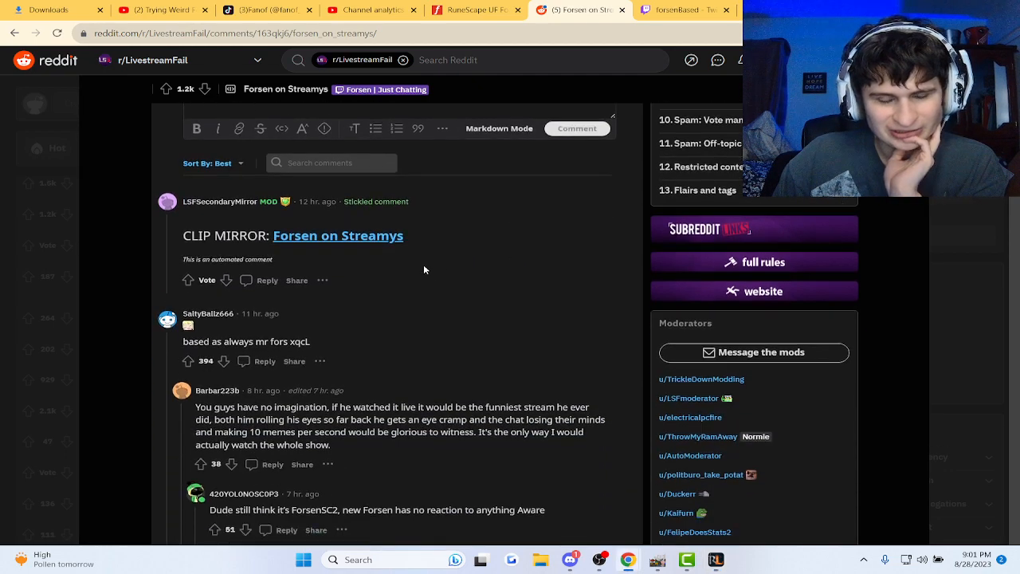
scroll("down", 3)
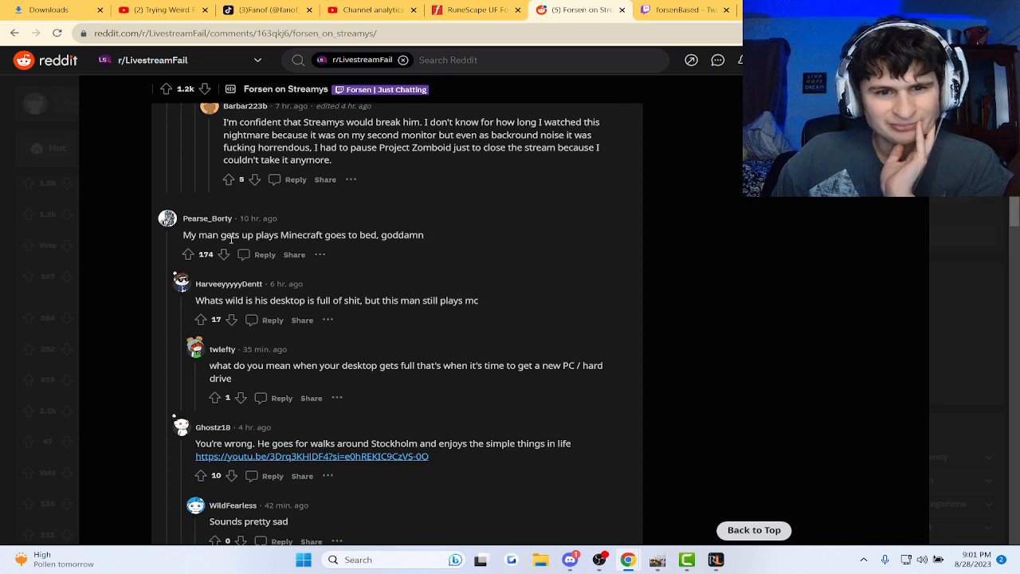